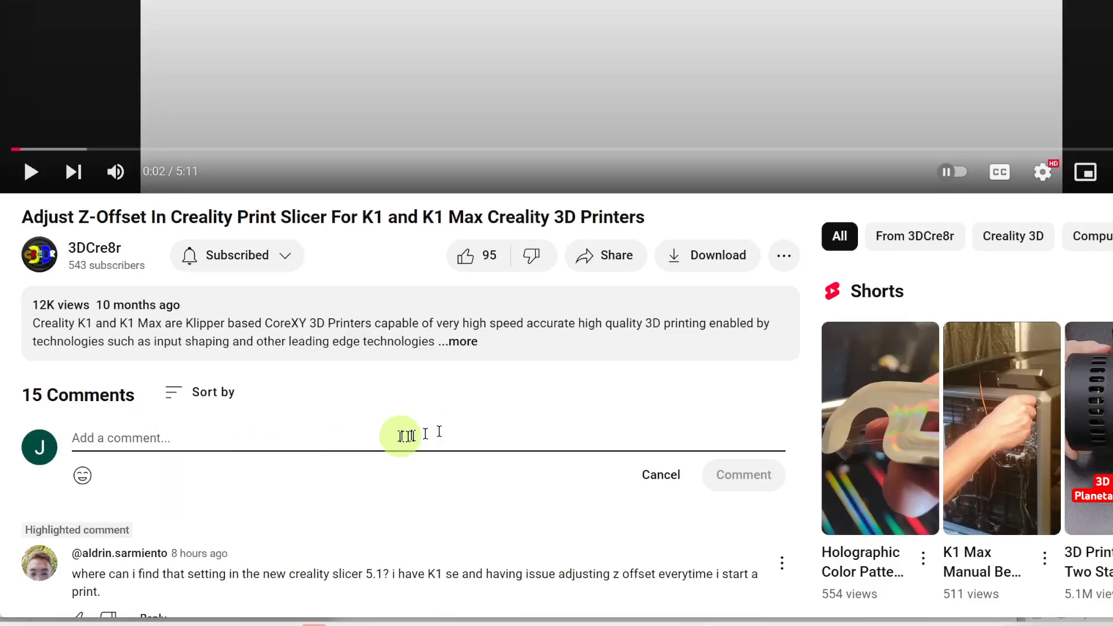
- Scroll to the YouTube comment asking where Creality Print's Z offset setting is
{"action": "scroll", "scroll_direction": "down", "scroll_amount": 3}
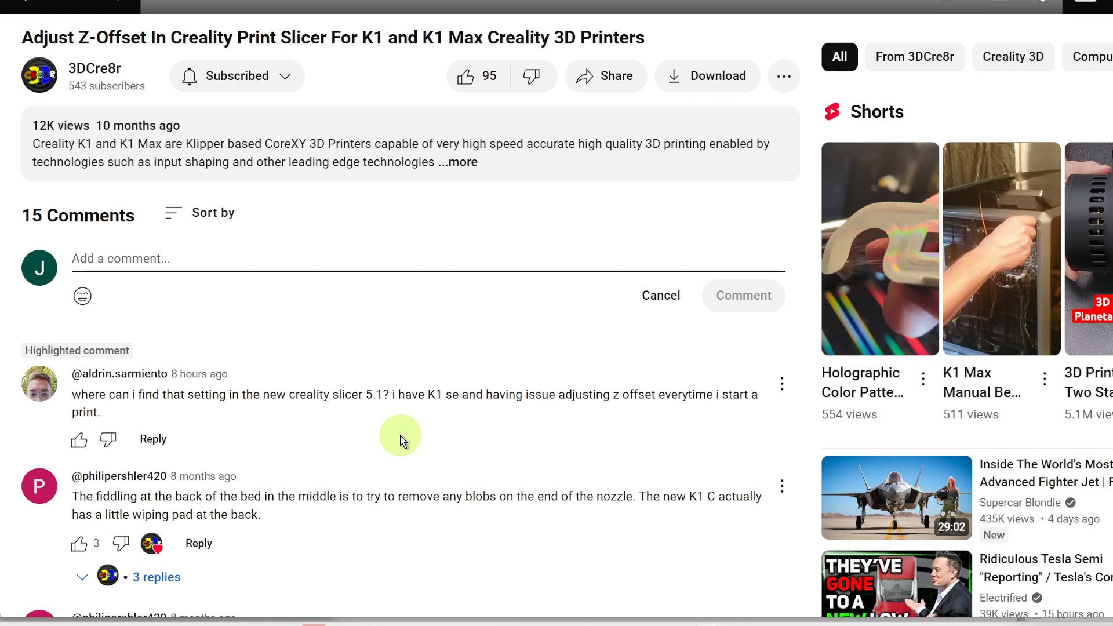
{"action": "left_click", "coordinate": [119, 259]}
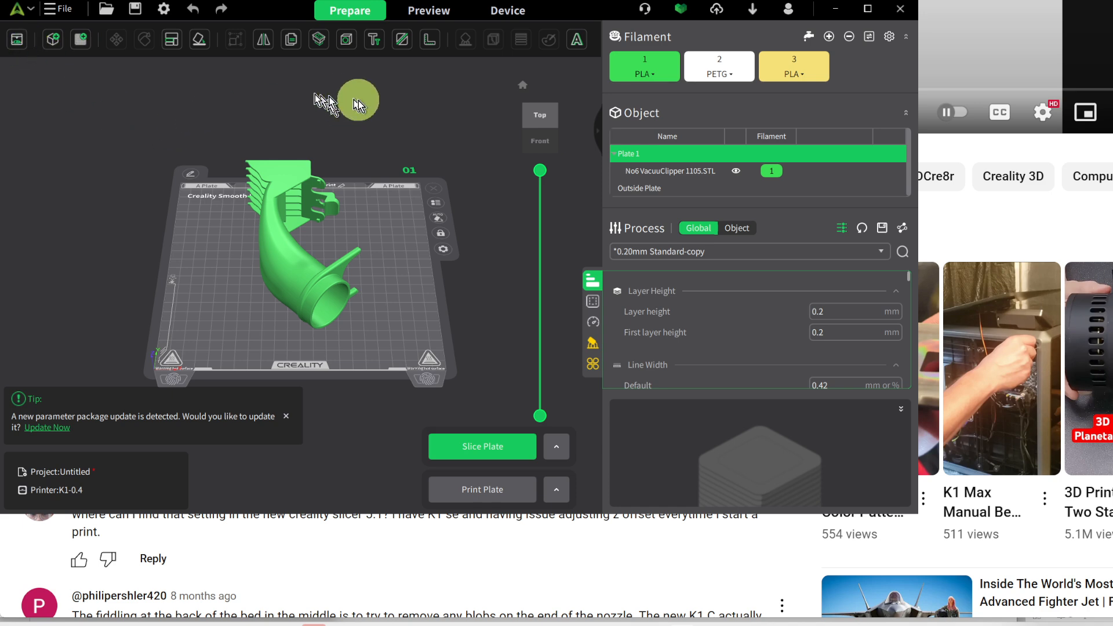
{"action": "mouse_move", "coordinate": [456, 125]}
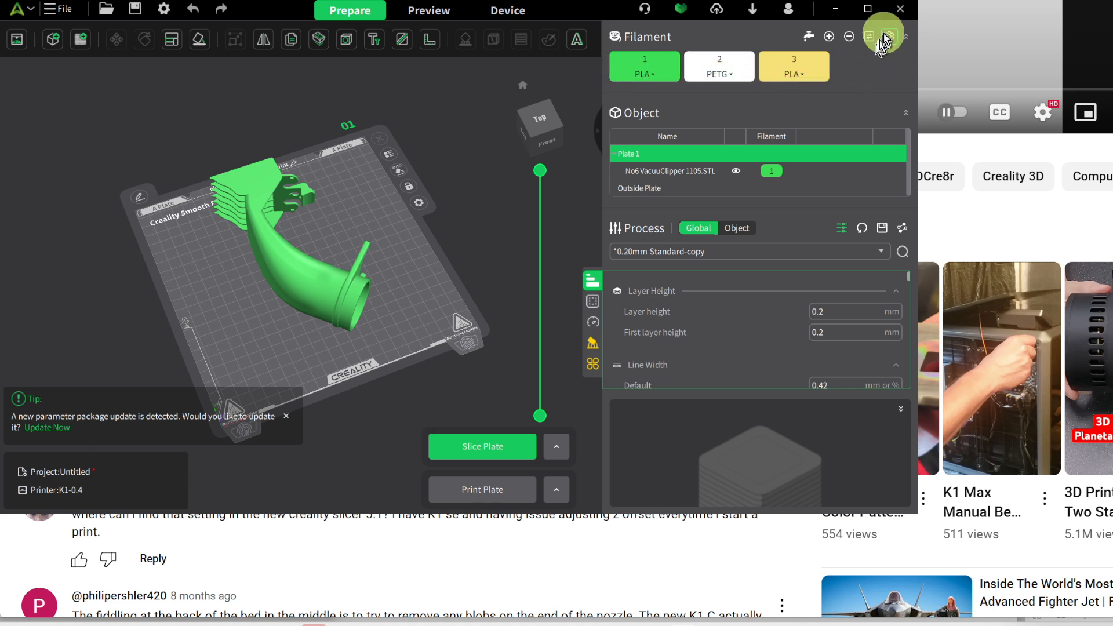
- Show filament slot 1's details: Hyper PLA, 220°C nozzle, 50°C bed
{"action": "left_click", "coordinate": [643, 66]}
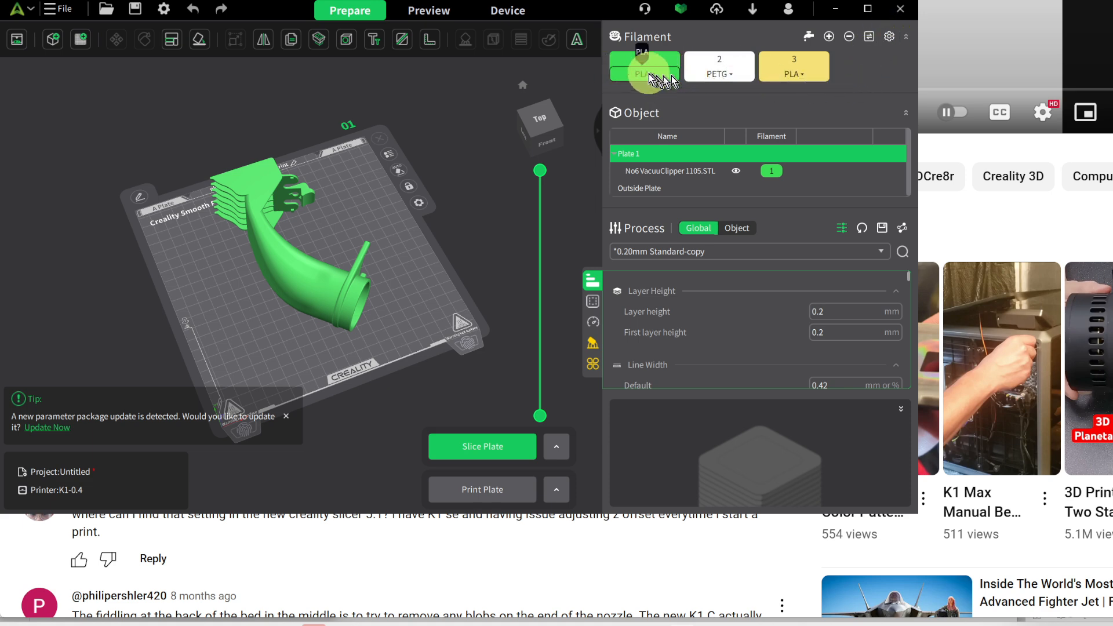
{"action": "left_click", "coordinate": [643, 66]}
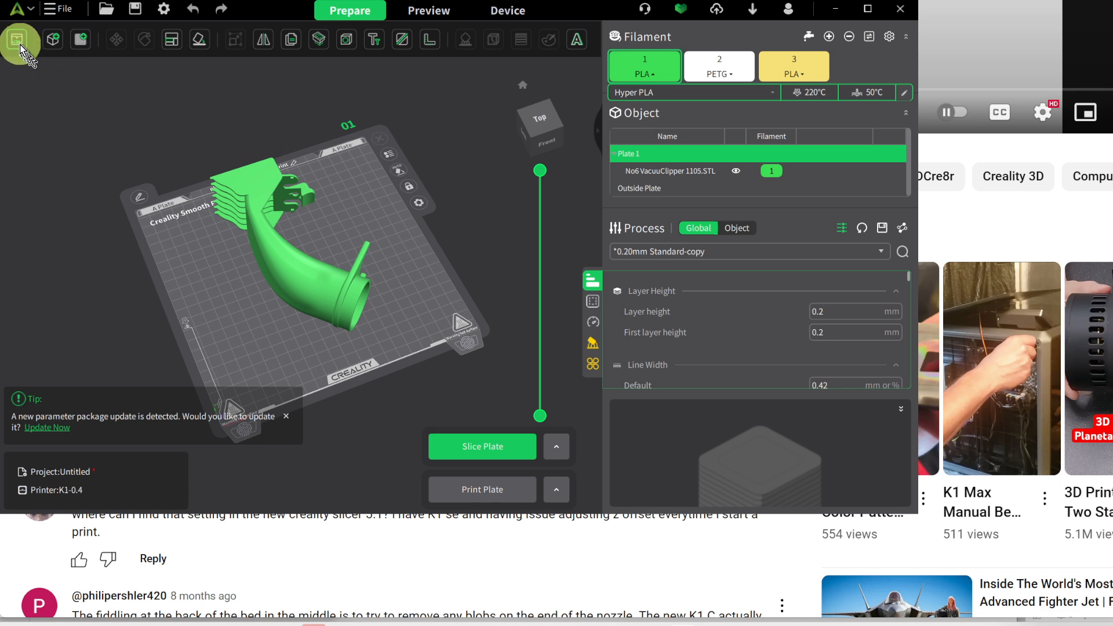
- Edit the K1-0.4 nozzle printer preset, which prompts about Z offset changed from 0 to 0.05
{"action": "left_click", "coordinate": [19, 41]}
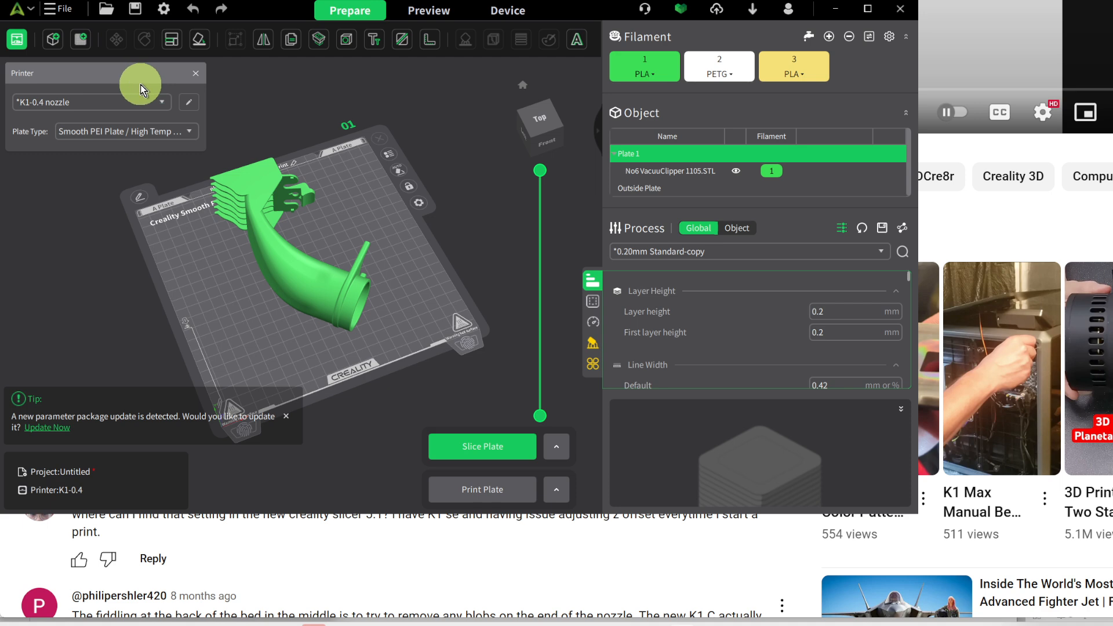
{"action": "mouse_move", "coordinate": [189, 102]}
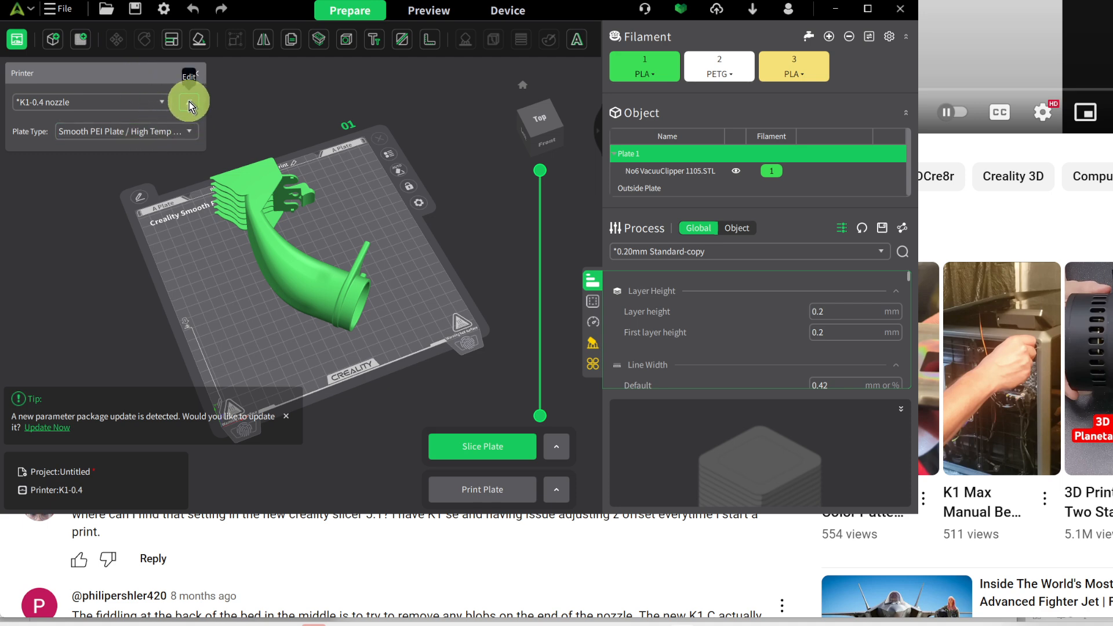
{"action": "left_click", "coordinate": [188, 102]}
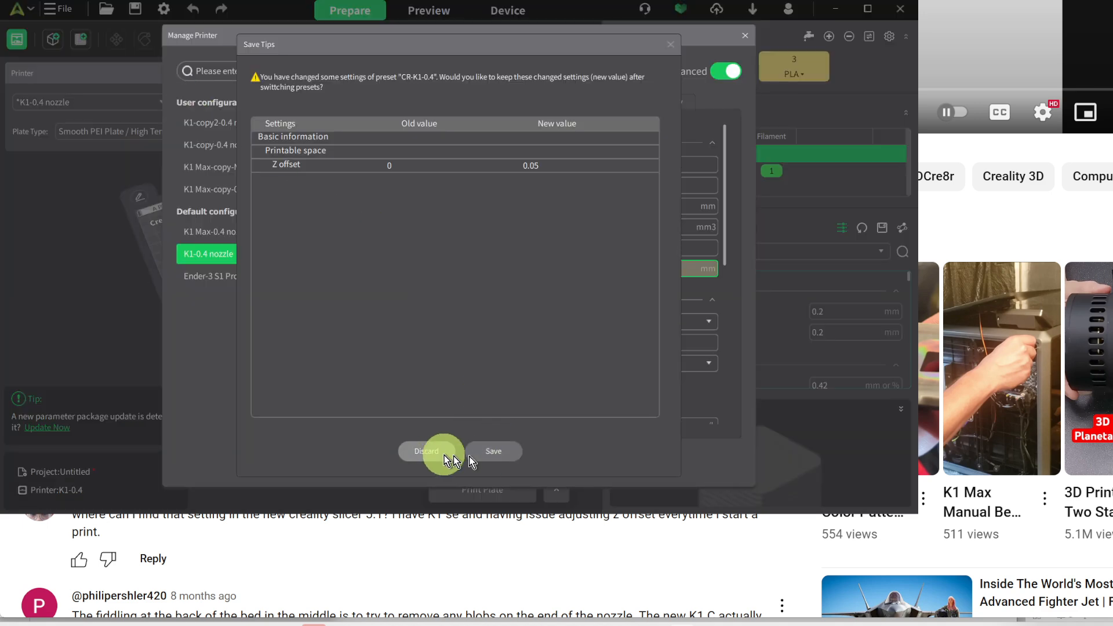
- Discard the unsaved 0.05 Z offset, review the G-code, and start editing Z offset at 0
{"action": "left_click", "coordinate": [426, 451]}
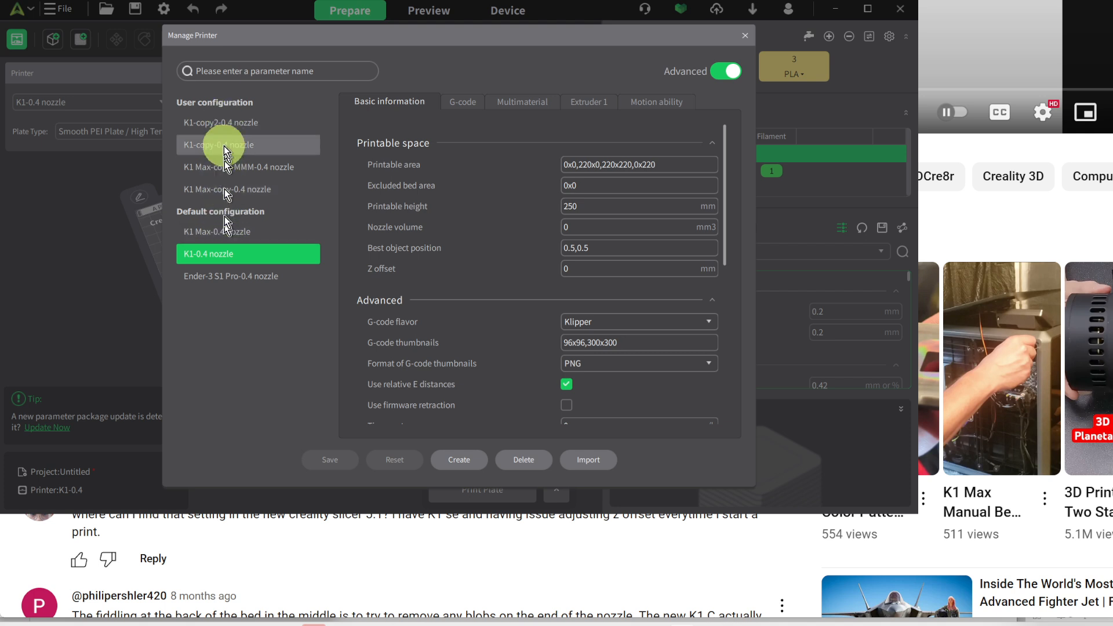
{"action": "left_click", "coordinate": [461, 102]}
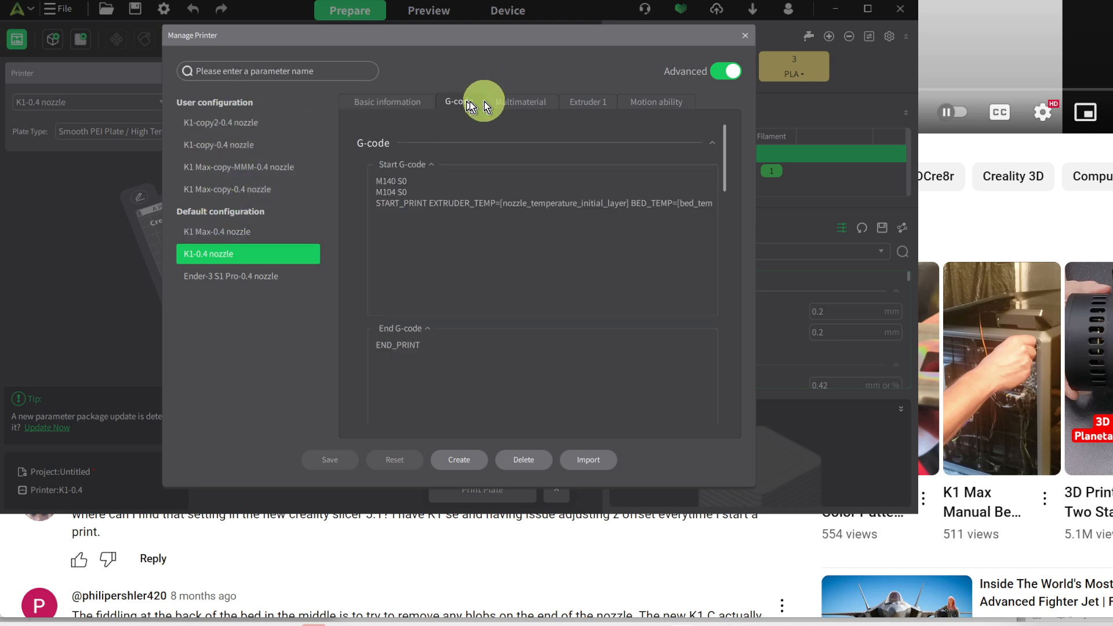
{"action": "left_click", "coordinate": [653, 101]}
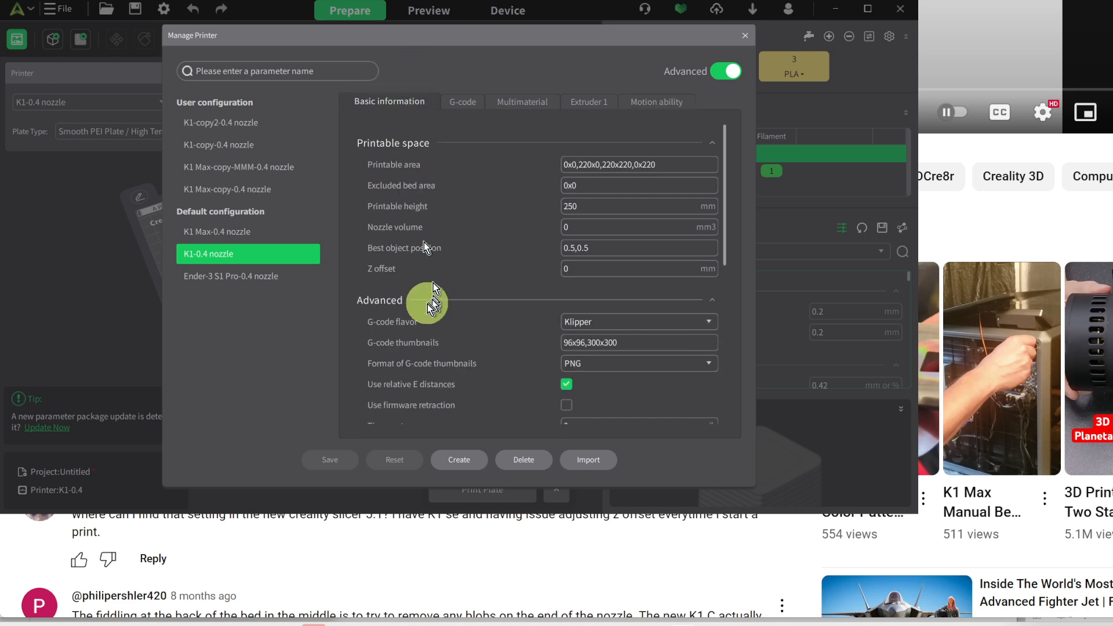
{"action": "left_click", "coordinate": [631, 268]}
{"action": "type", "text": "-"}
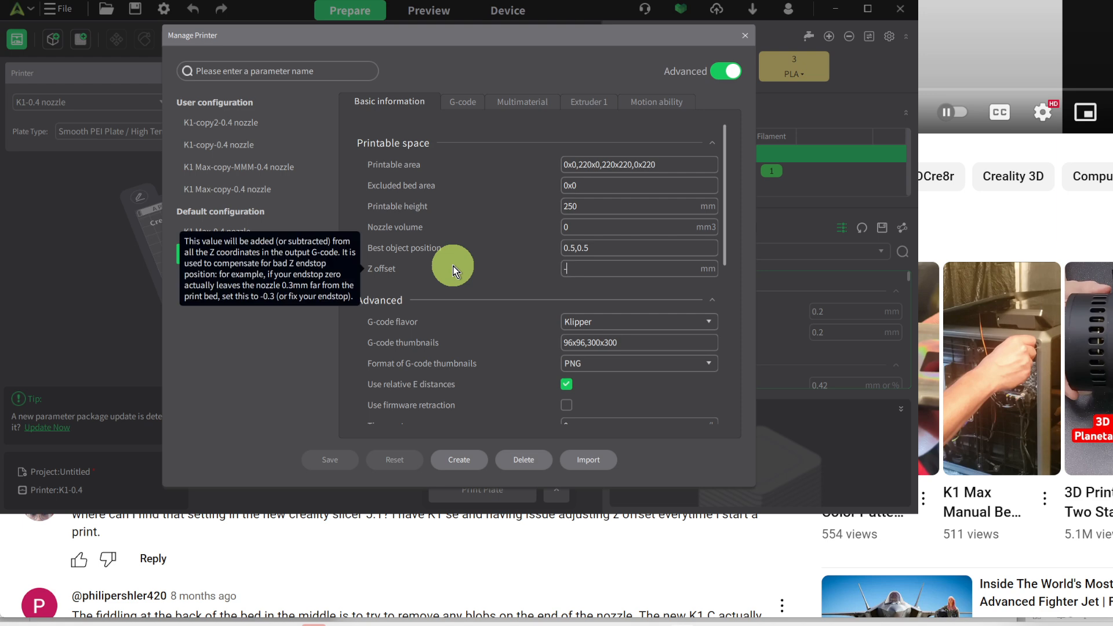
- Enter a trial Z offset of -0.02 mm and apply it so the field shows as modified
{"action": "type", "text": "0.02"}
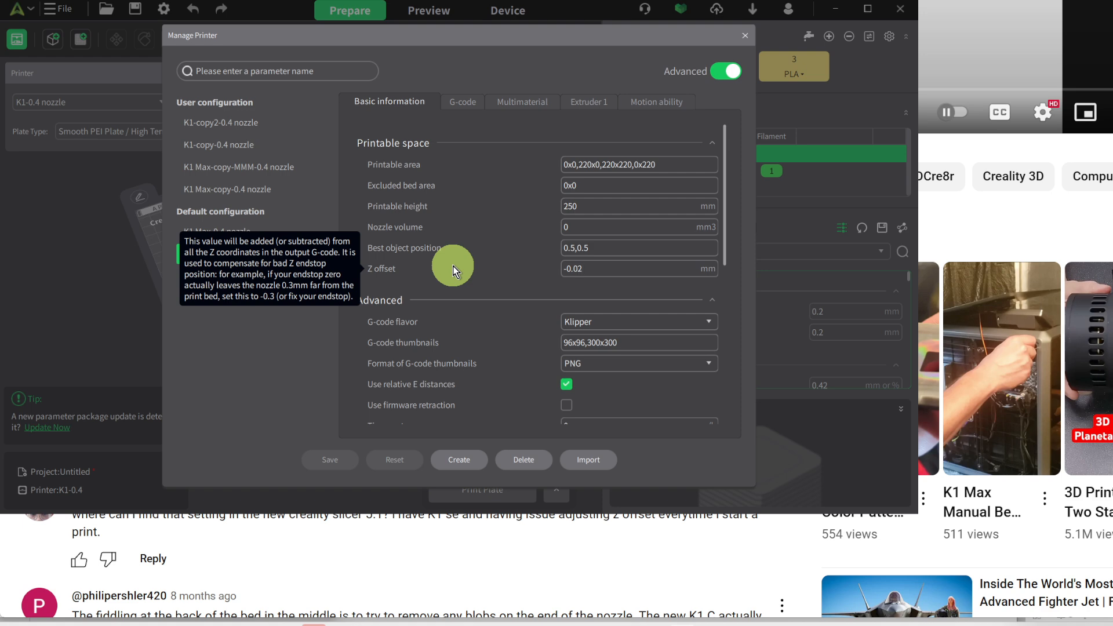
{"action": "left_click", "coordinate": [632, 268]}
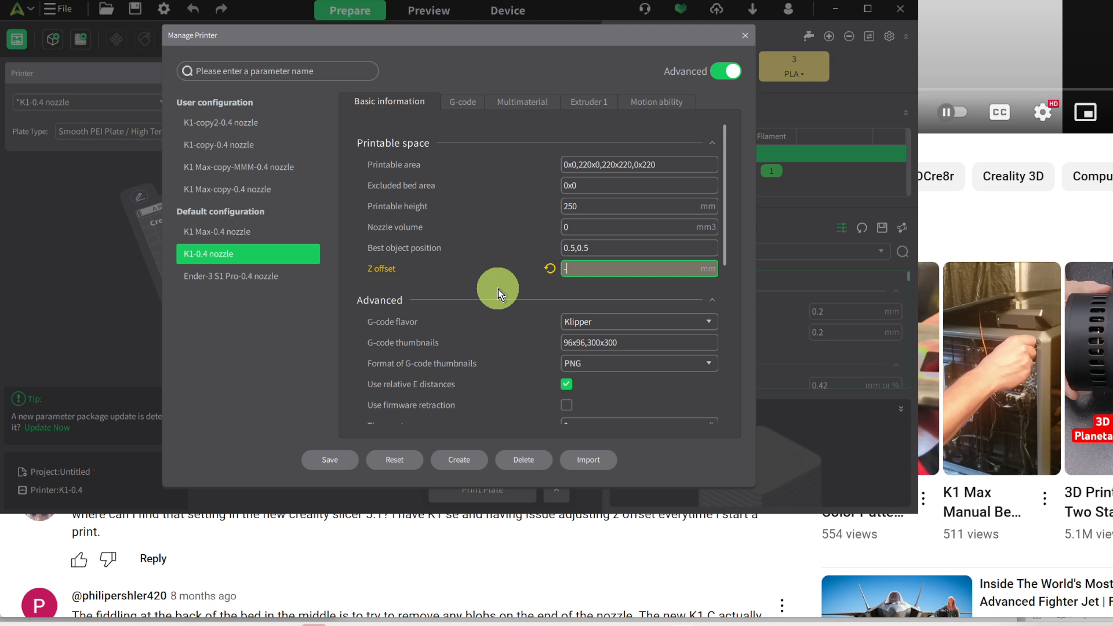
- Try a Z offset of -0.004 mm, then return to the field to re-enter it
{"action": "type", "text": "-0.004"}
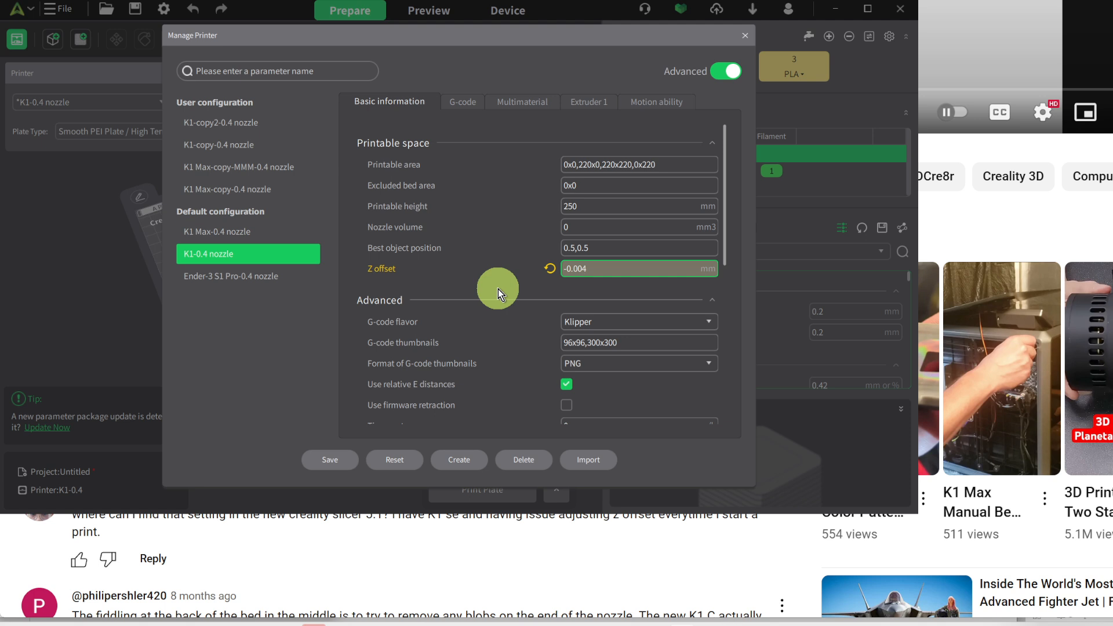
{"action": "left_click", "coordinate": [638, 268]}
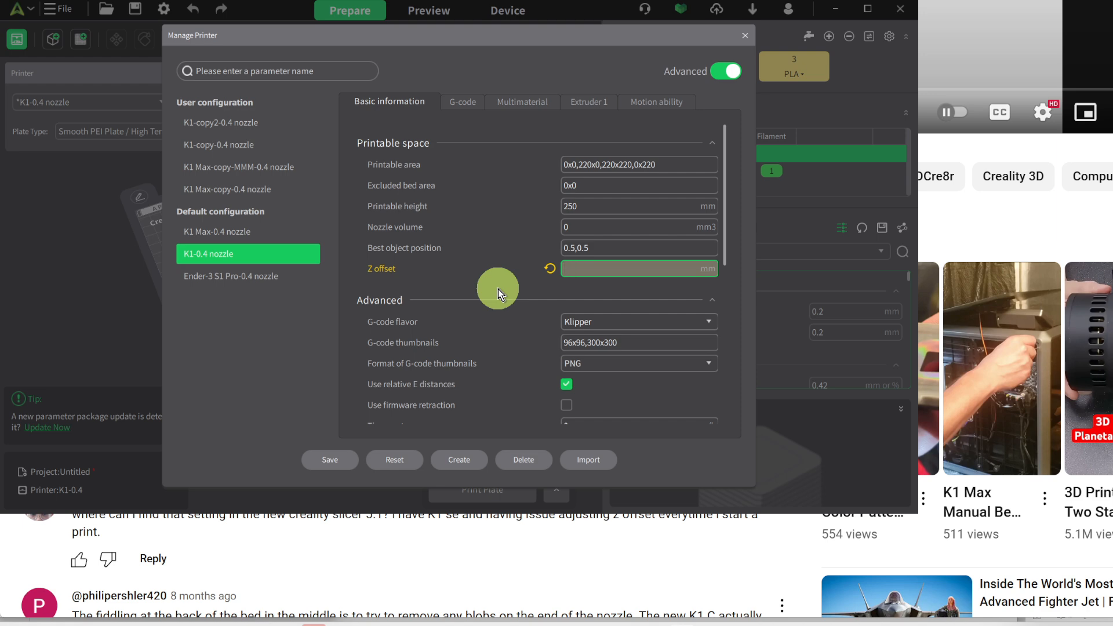
{"action": "mouse_move", "coordinate": [532, 264]}
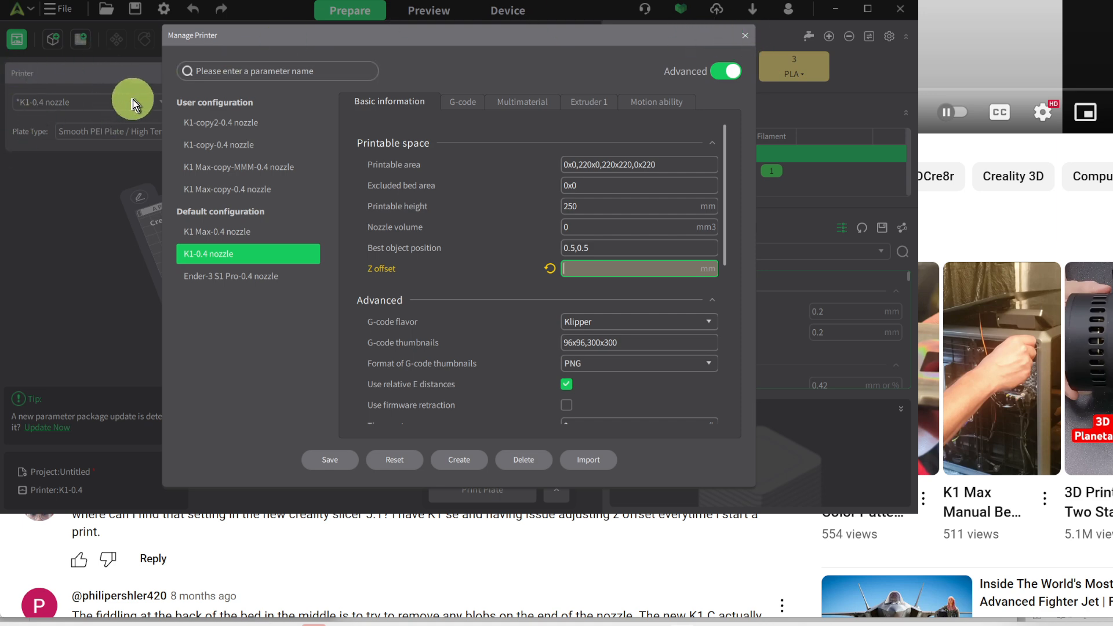
{"action": "mouse_move", "coordinate": [319, 144]}
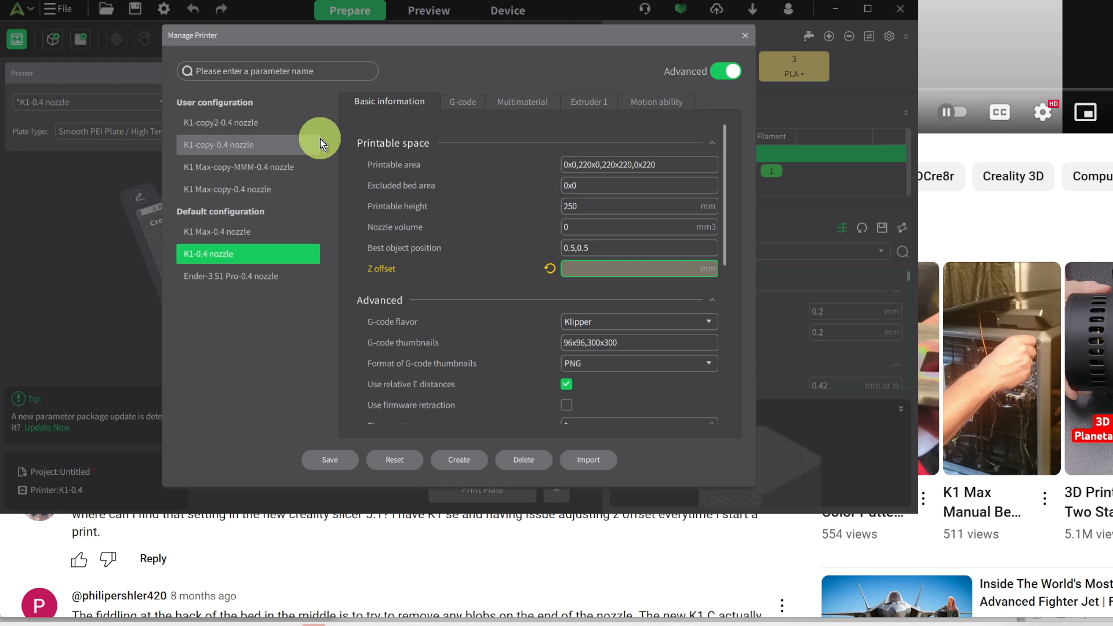
{"action": "mouse_move", "coordinate": [290, 40]}
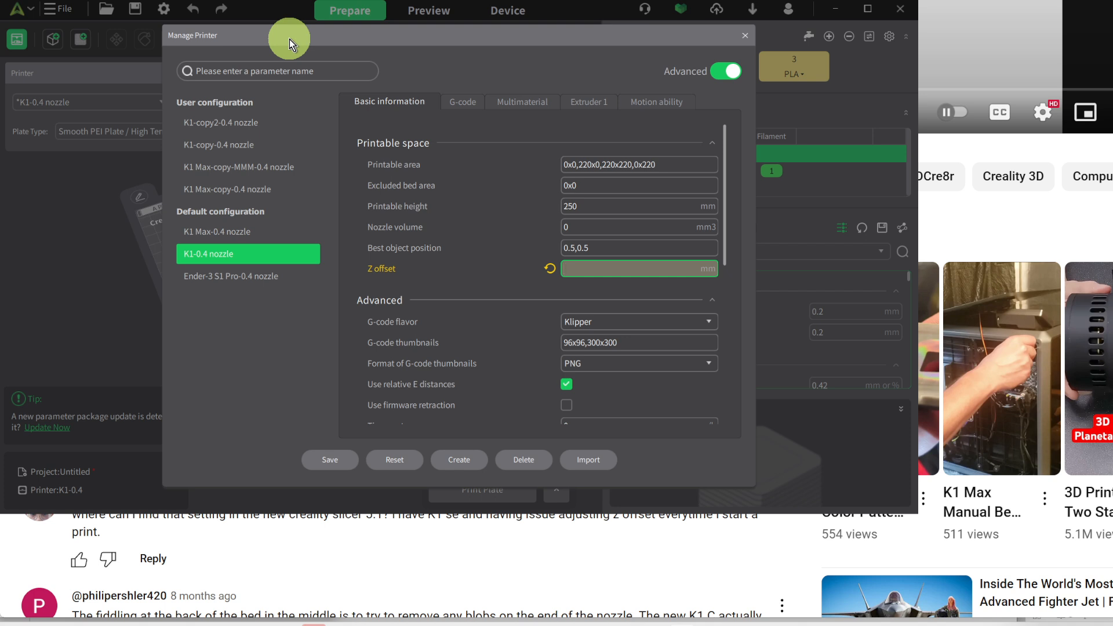
{"action": "left_click", "coordinate": [635, 268]}
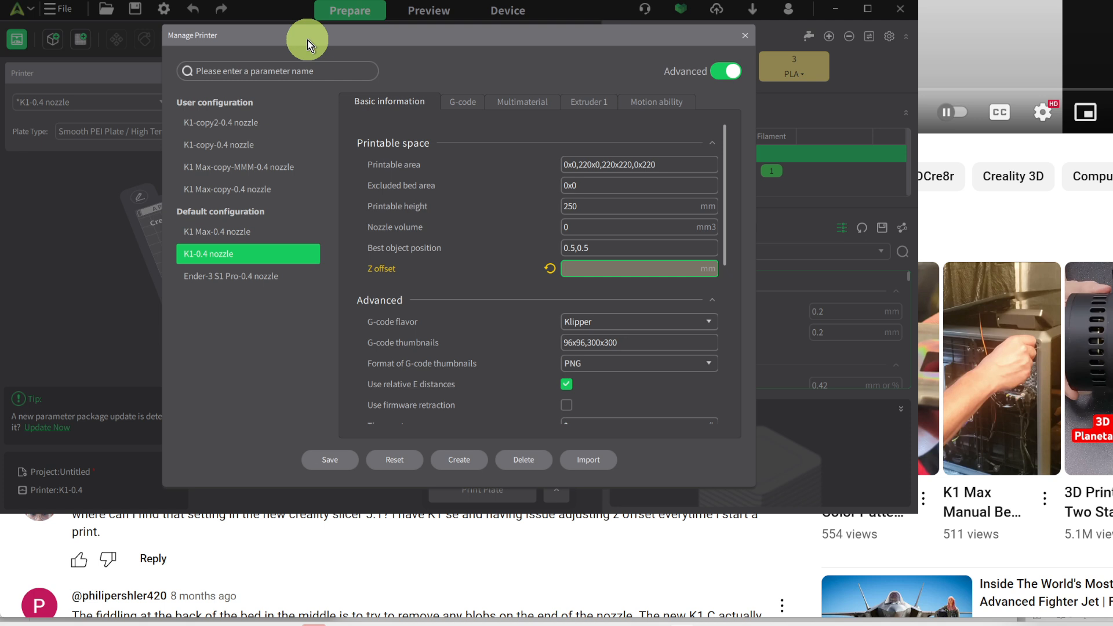
{"action": "left_click", "coordinate": [638, 268]}
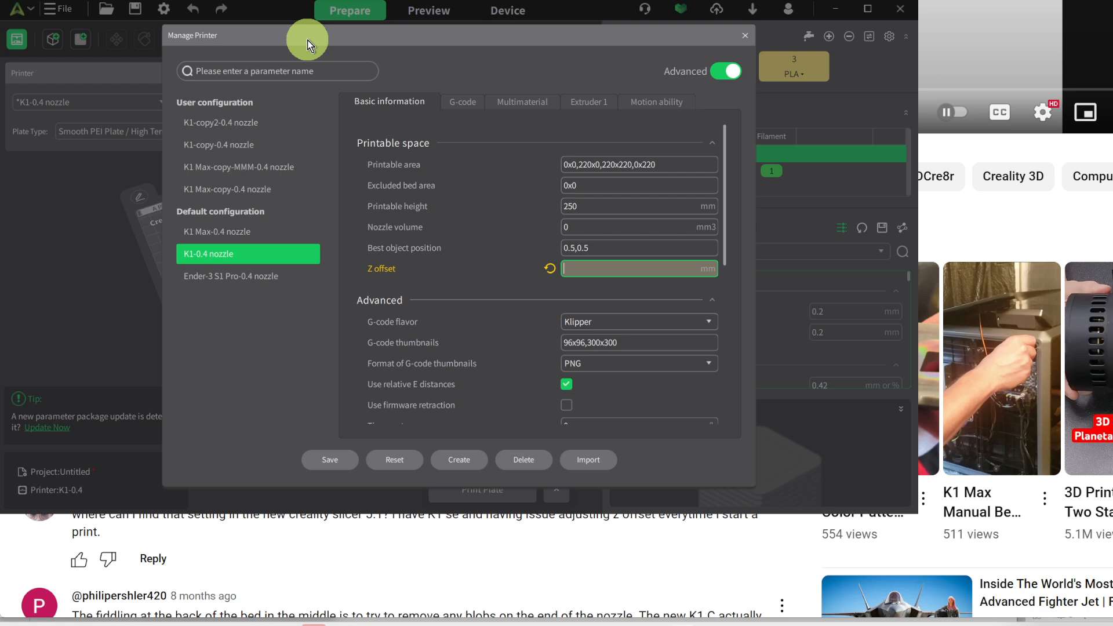
{"action": "mouse_move", "coordinate": [306, 43]}
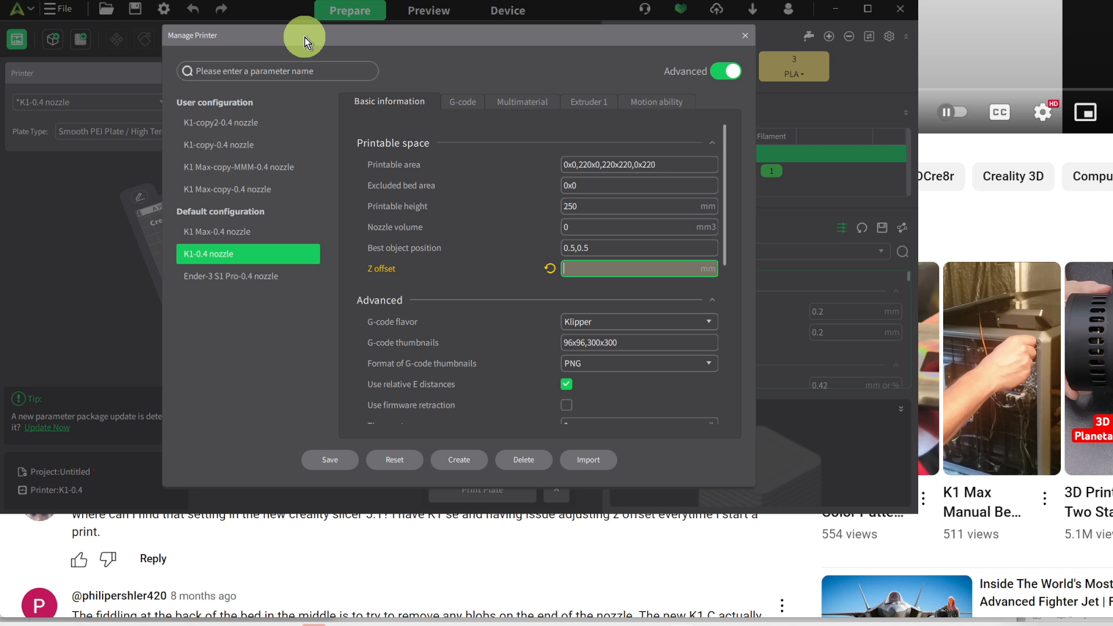
{"action": "left_click", "coordinate": [631, 268]}
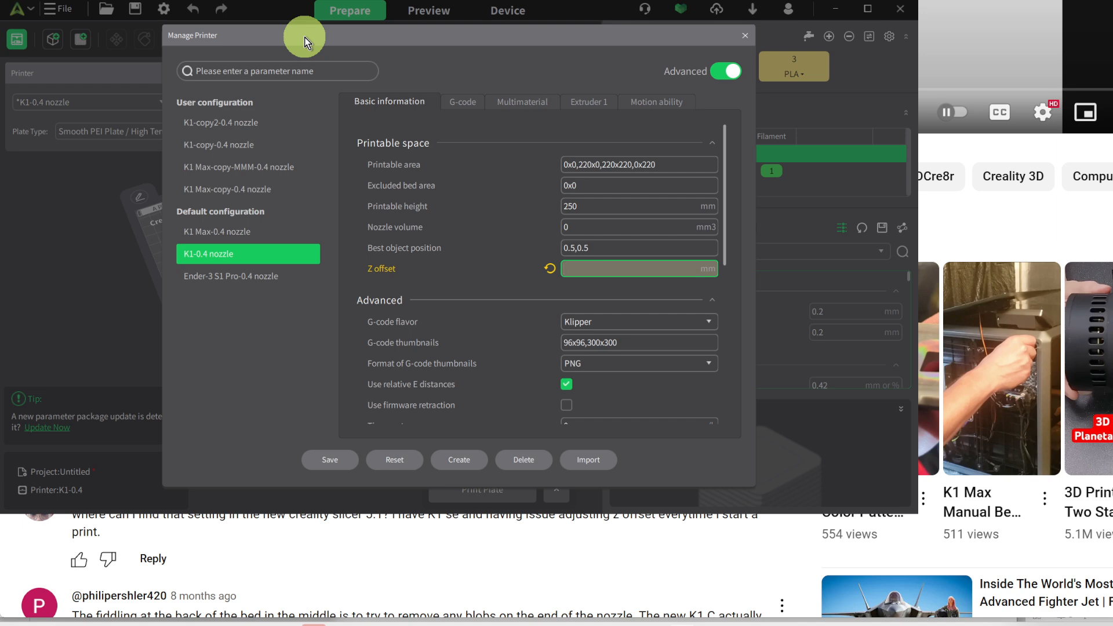
{"action": "left_click", "coordinate": [635, 268]}
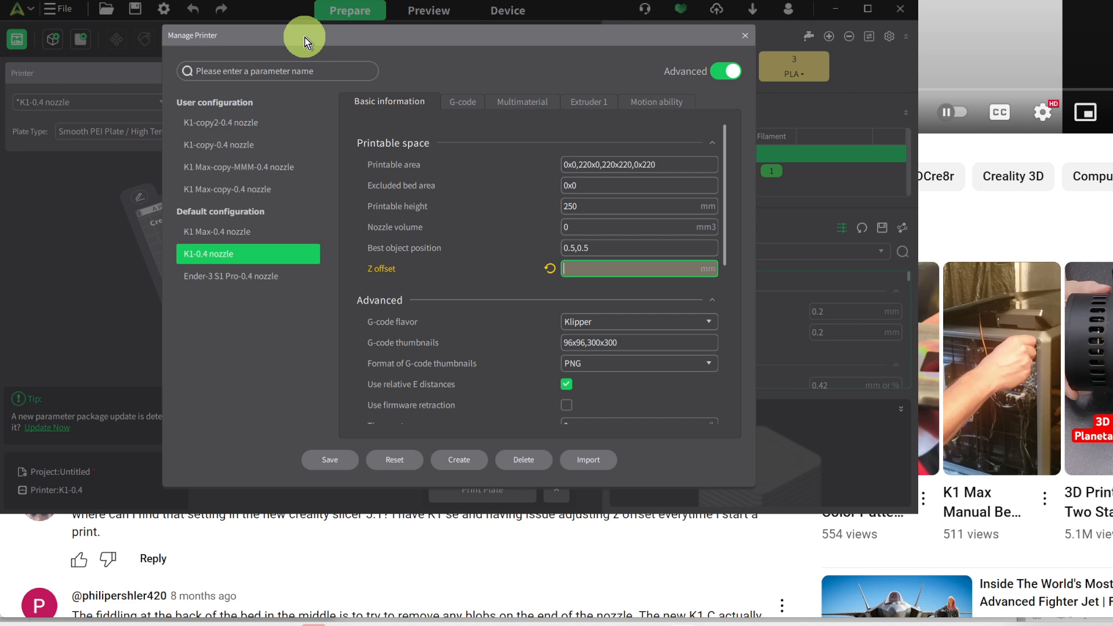
{"action": "left_click", "coordinate": [637, 267]}
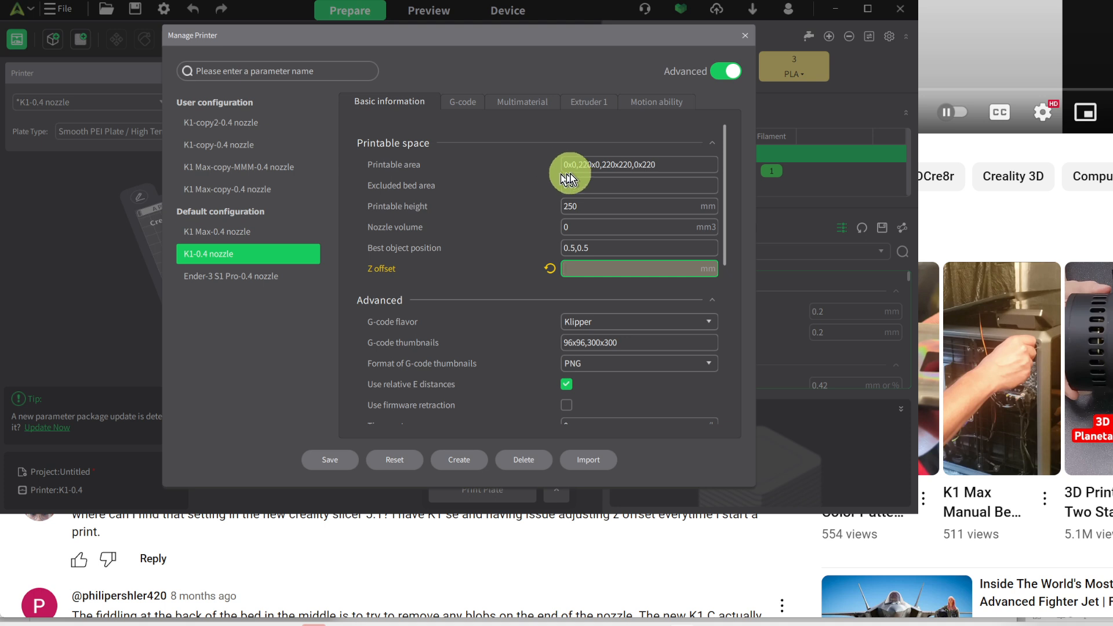
{"action": "left_click", "coordinate": [637, 268]}
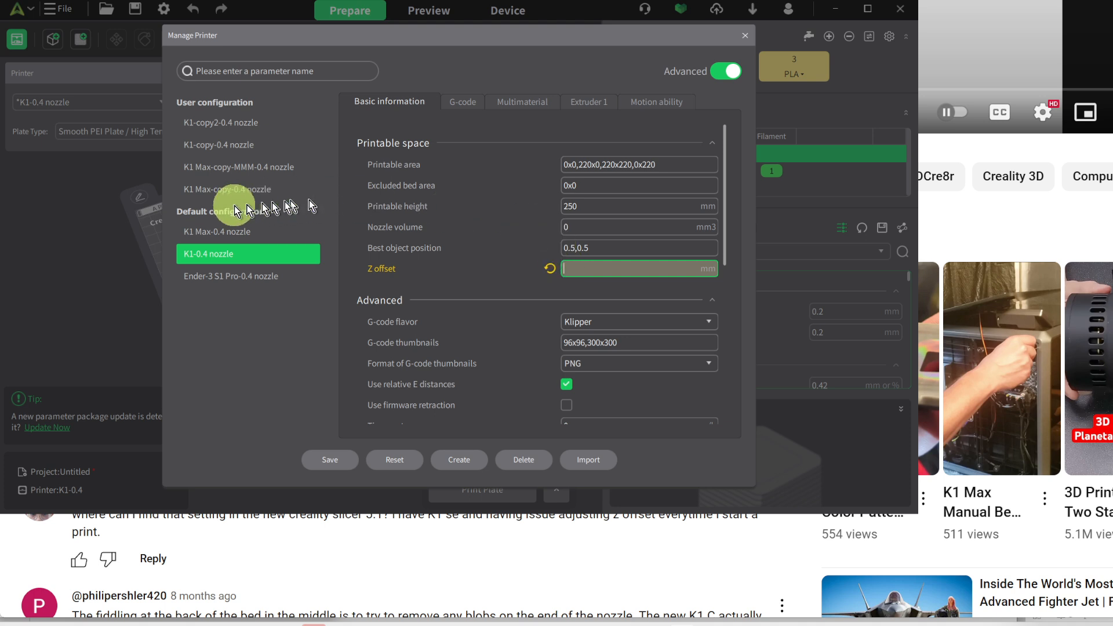
{"action": "mouse_move", "coordinate": [254, 324]}
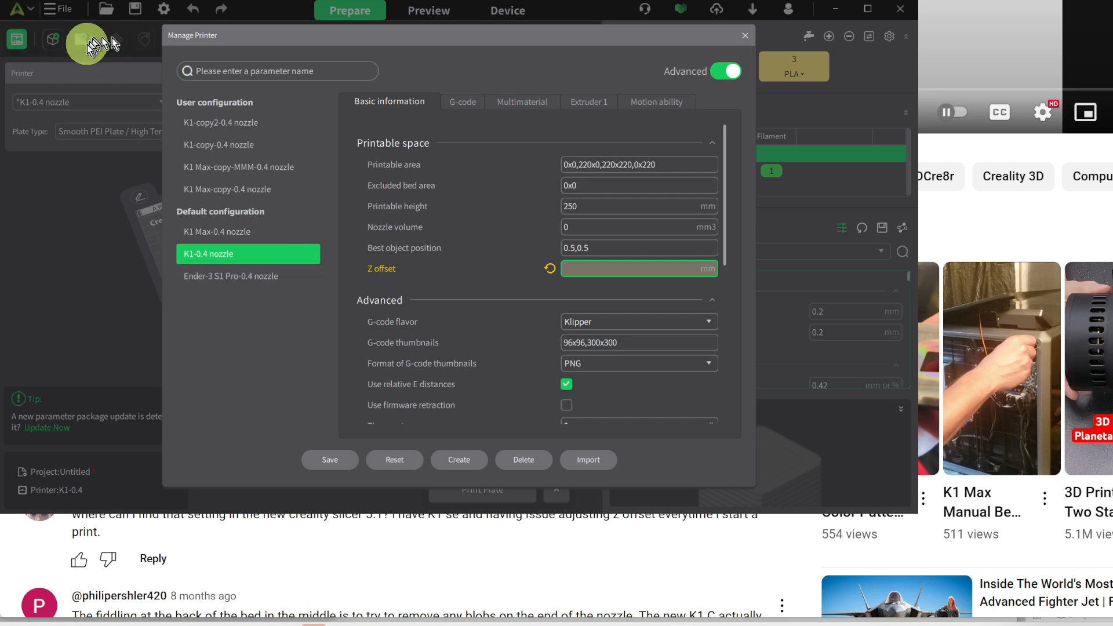
{"action": "mouse_move", "coordinate": [97, 68]}
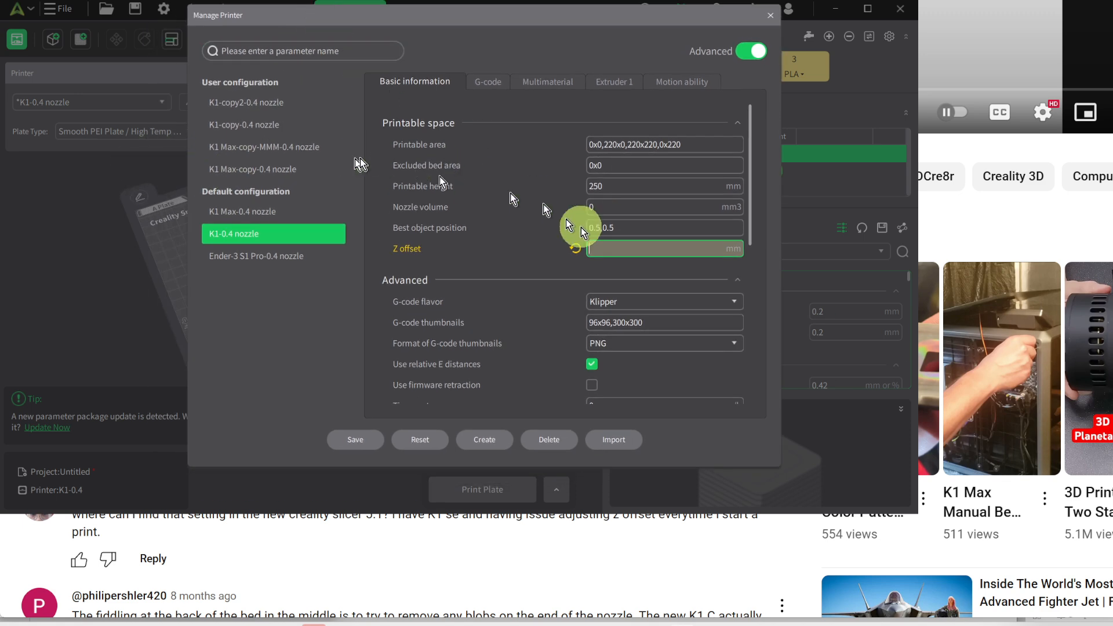
- Begin a negative Z offset entry reading -0 in the K1 preset's Printable space
{"action": "left_click", "coordinate": [632, 248]}
{"action": "type", "text": "-0"}
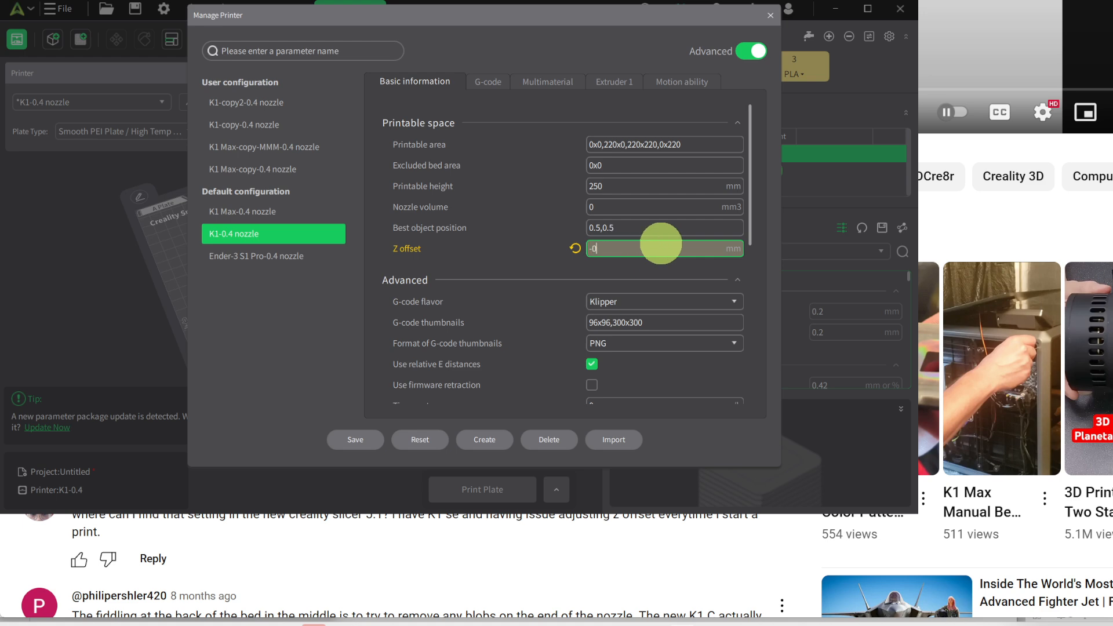
{"action": "mouse_move", "coordinate": [420, 250]}
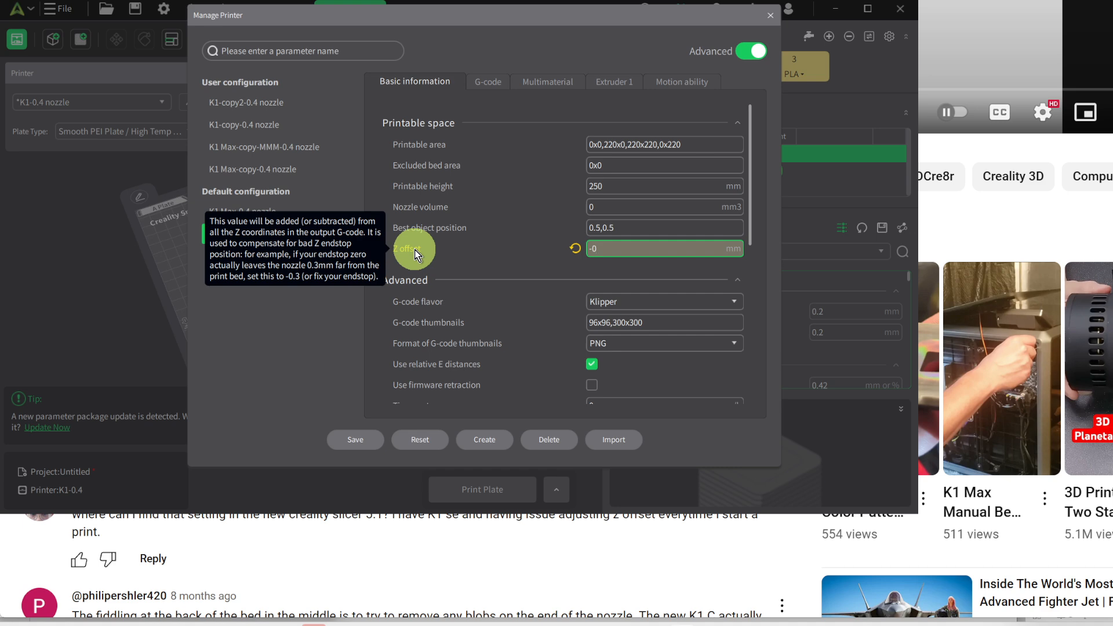
- Read the Z offset tooltip and clear the -0 entry from the field
{"action": "left_click", "coordinate": [663, 248]}
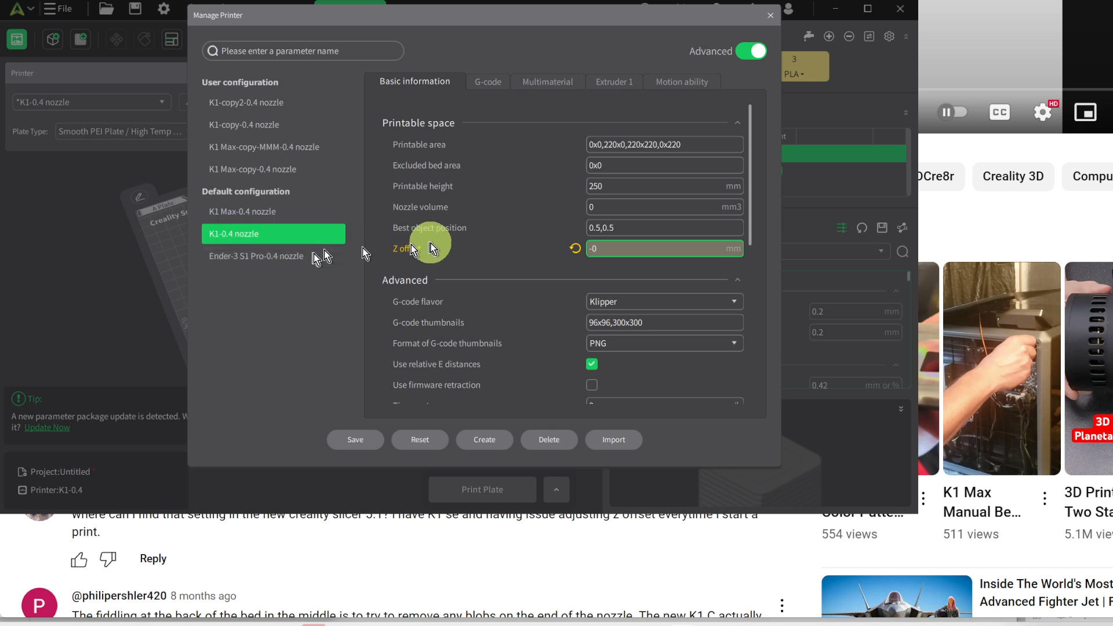
{"action": "mouse_move", "coordinate": [408, 248]}
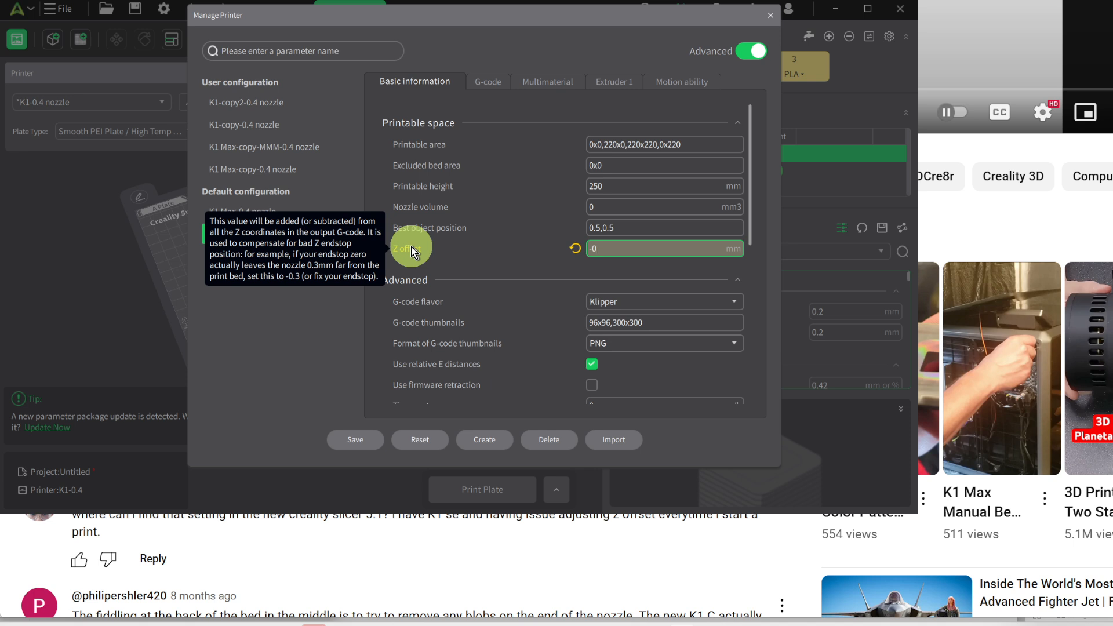
{"action": "left_click", "coordinate": [663, 248]}
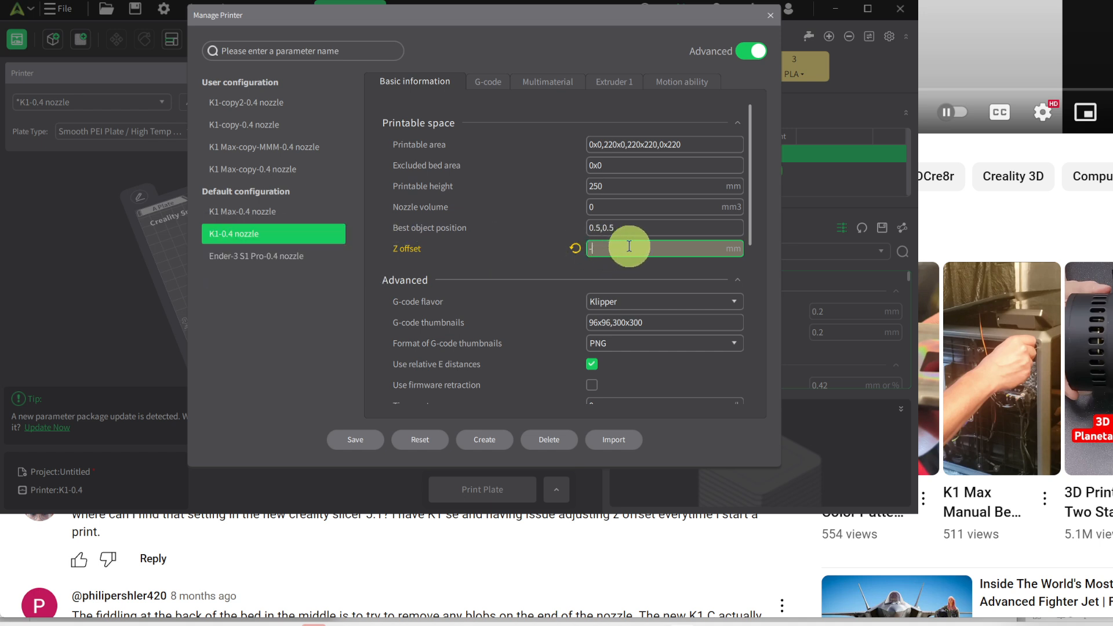
- Set the K1-0.4 preset's Z offset to -0.03 mm, leaving it flagged as modified
{"action": "type", "text": "-0"}
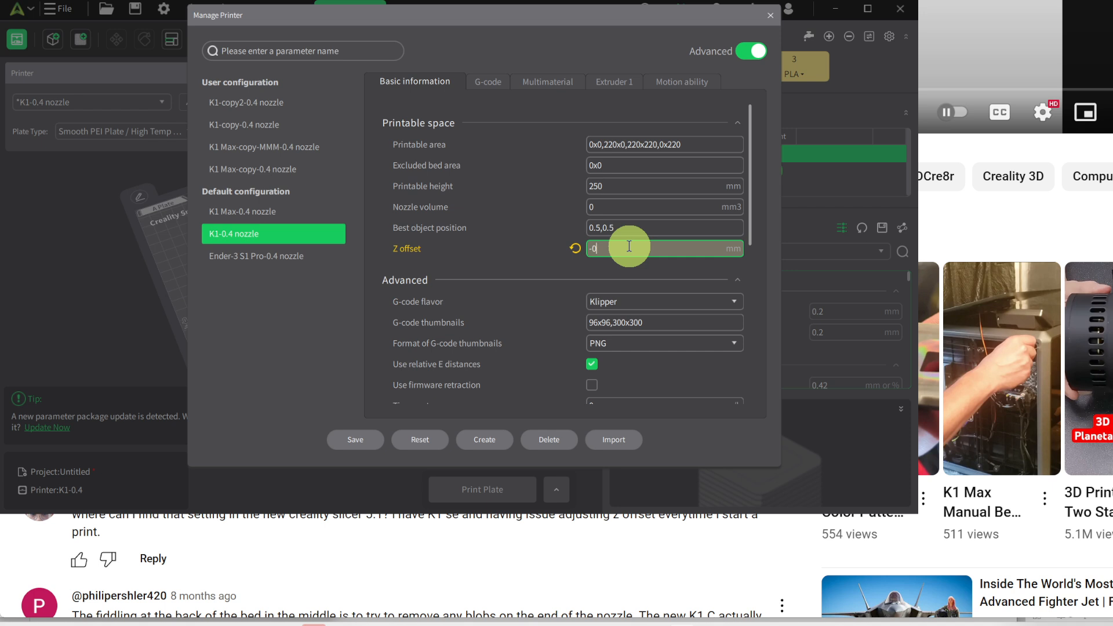
{"action": "mouse_move", "coordinate": [478, 234]}
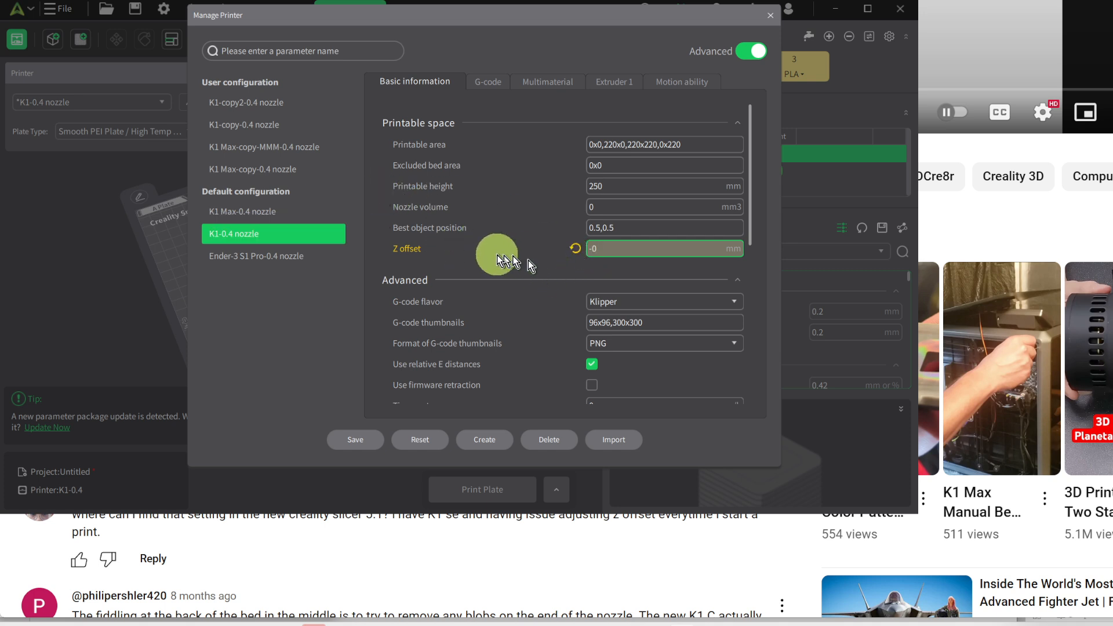
{"action": "left_click", "coordinate": [663, 249]}
{"action": "type", "text": ".03"}
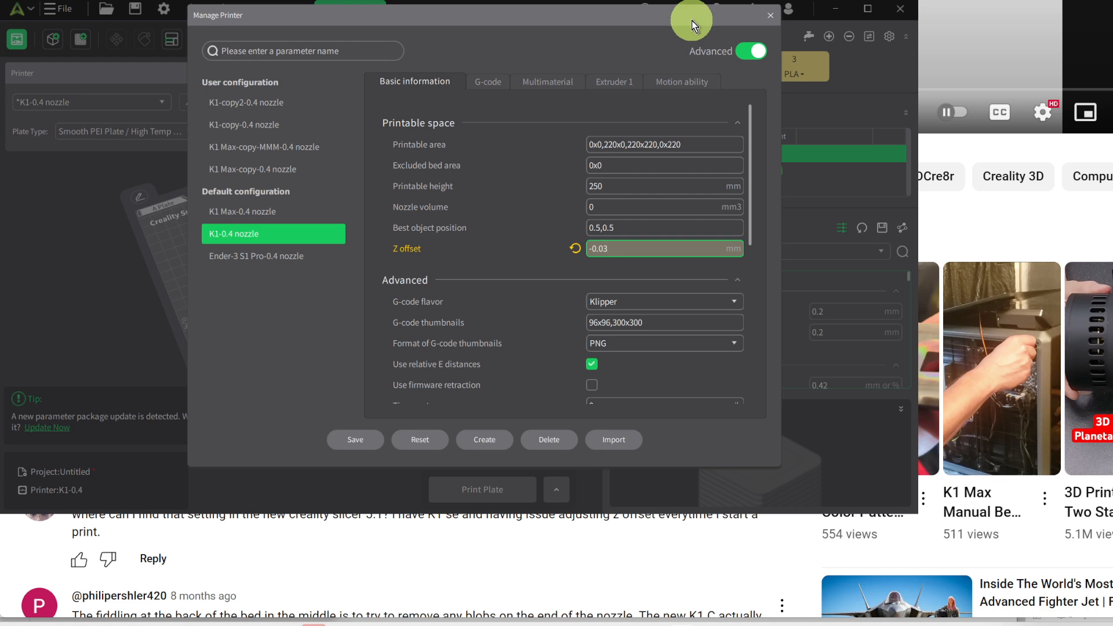
{"action": "left_click", "coordinate": [663, 248]}
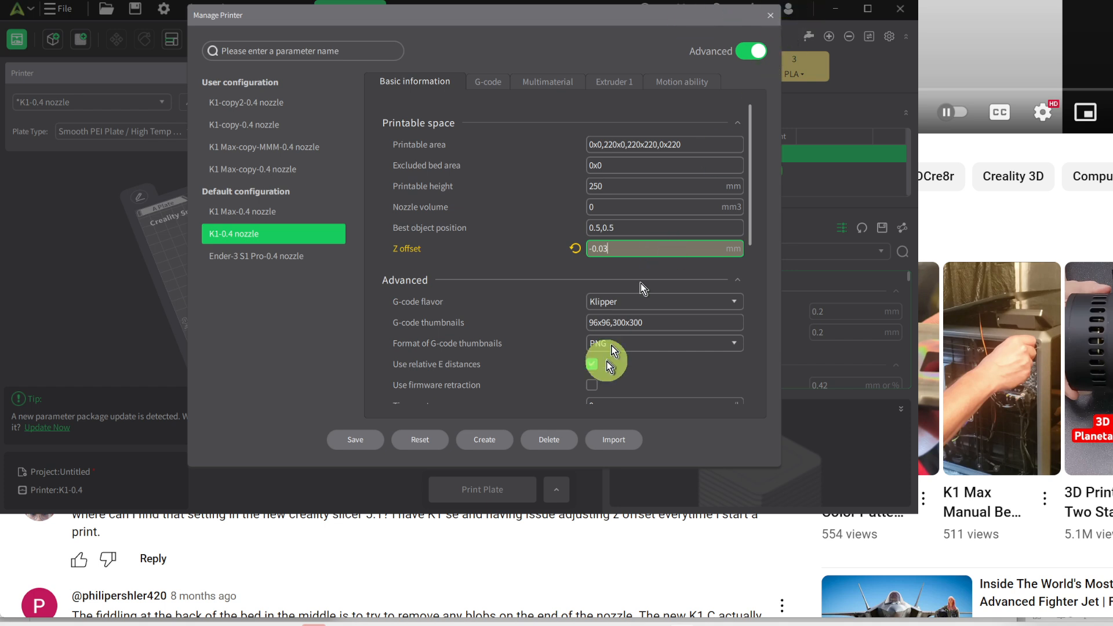
{"action": "left_click", "coordinate": [591, 363]}
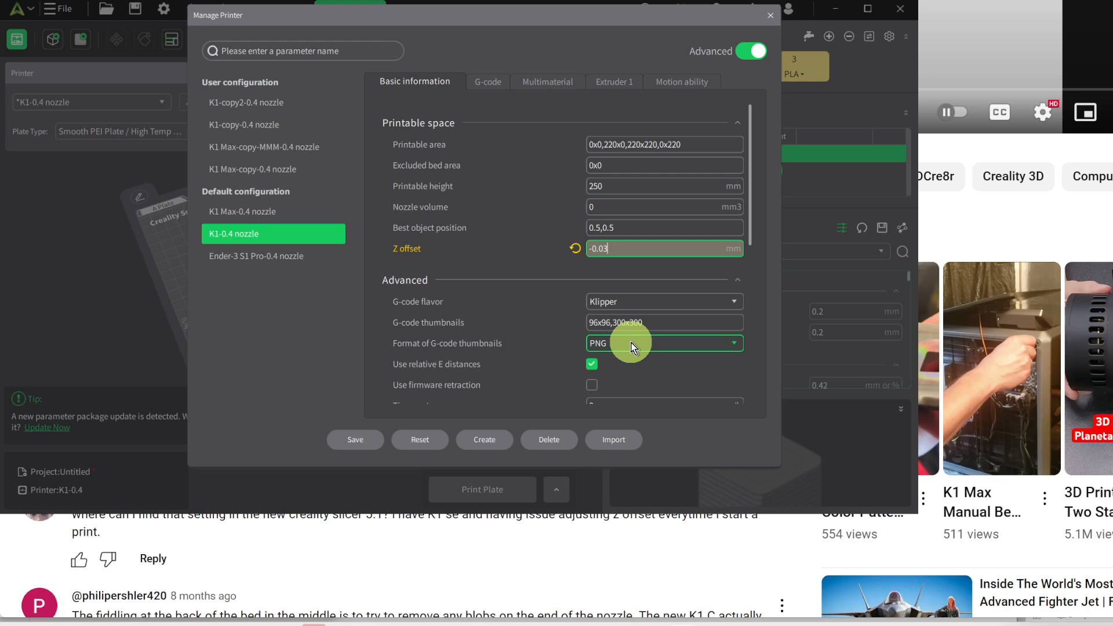